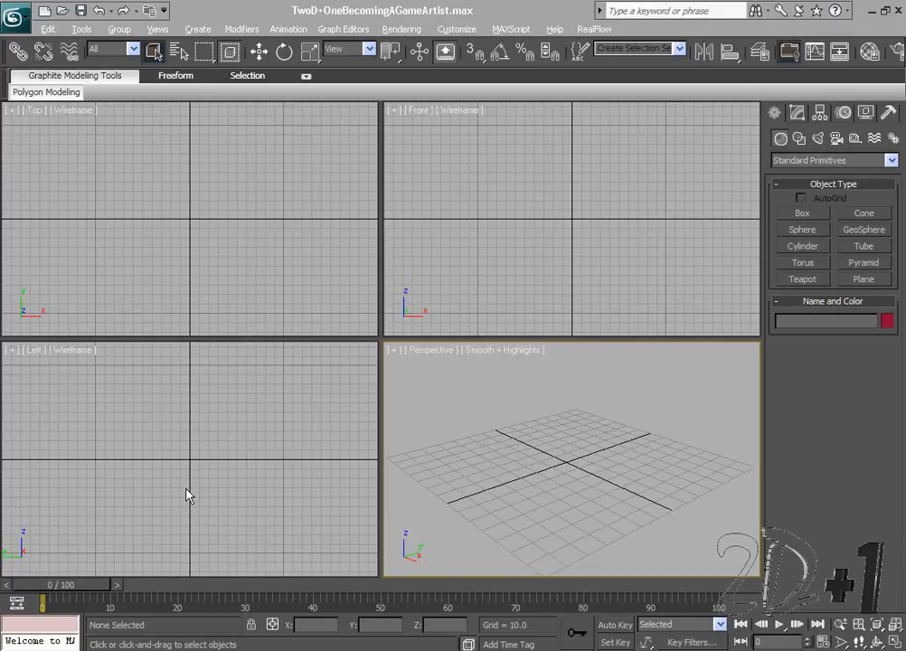
{"action": "mouse_move", "coordinate": [266, 414]}
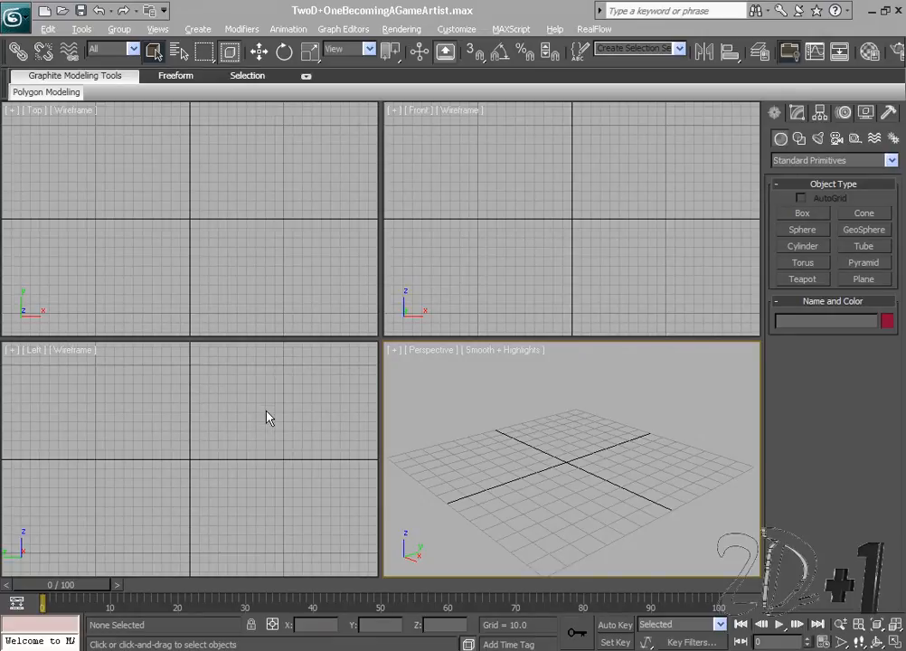
{"action": "mouse_move", "coordinate": [595, 262]}
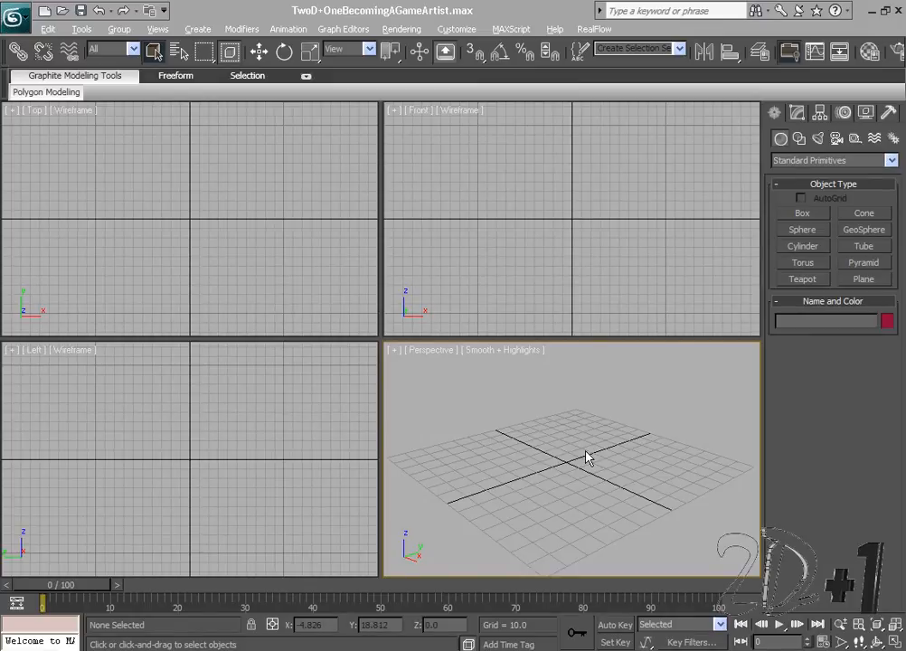
{"action": "mouse_move", "coordinate": [520, 443]}
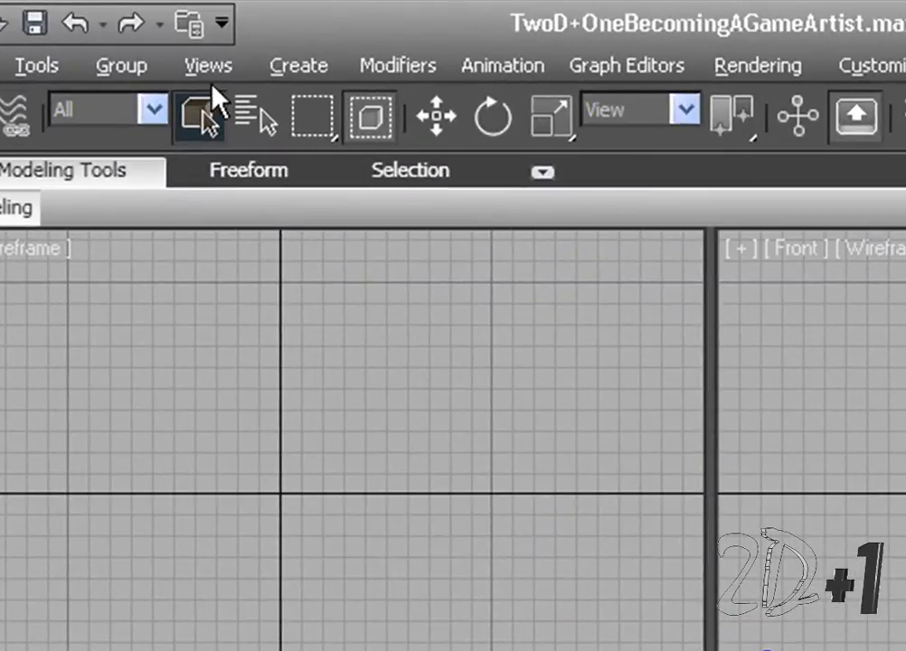
Create a Standard Primitives cylinder at grid centre with radius 27.448 and height 66.
{"action": "left_click", "coordinate": [208, 64]}
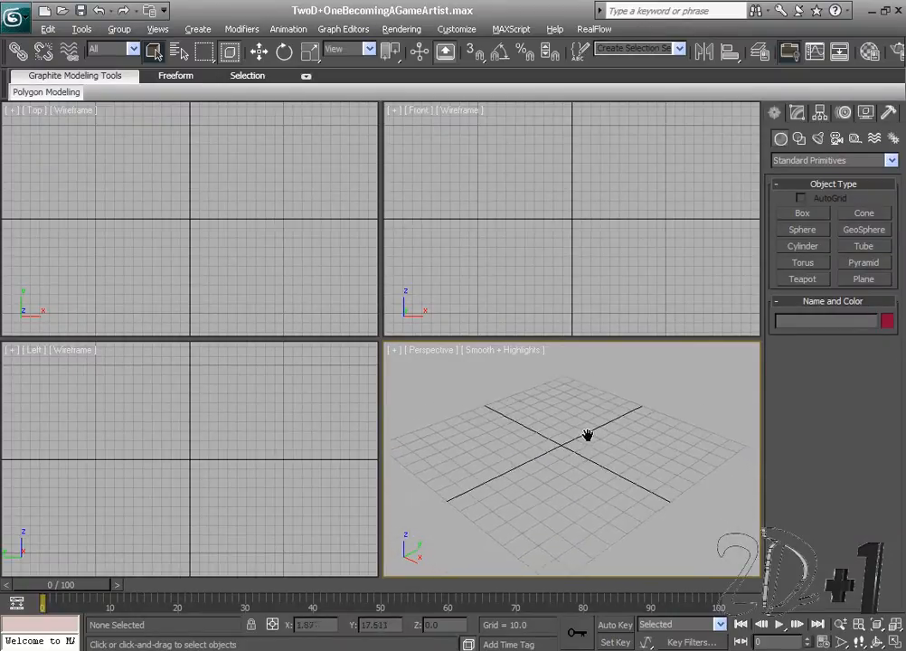
{"action": "mouse_move", "coordinate": [579, 449]}
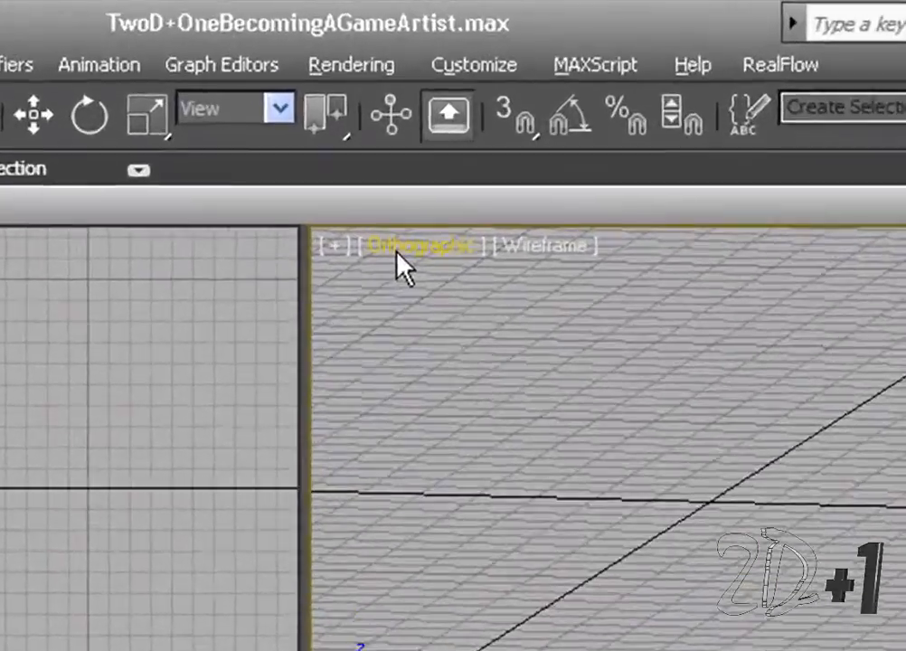
{"action": "left_click", "coordinate": [420, 245]}
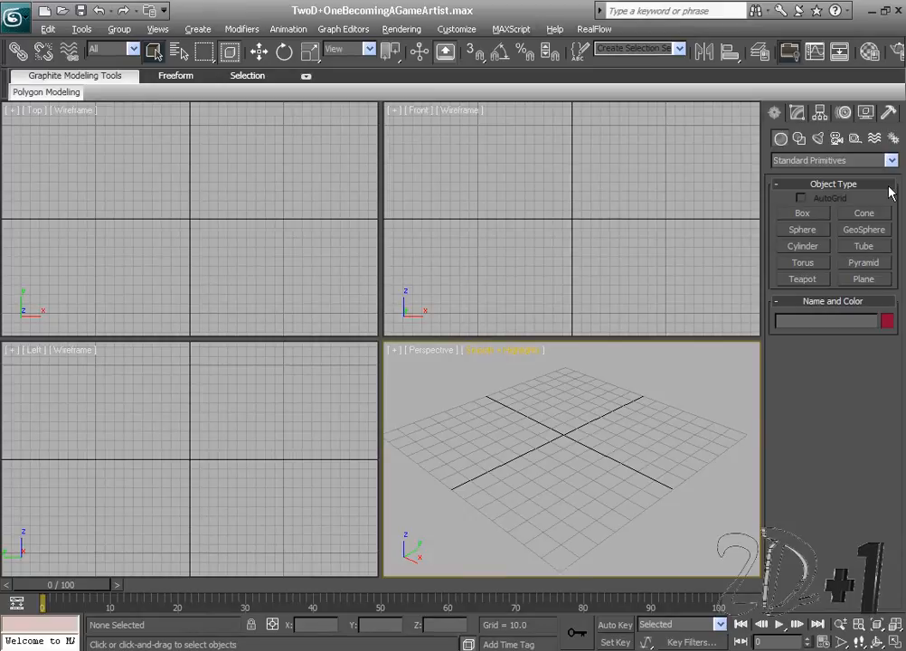
{"action": "mouse_move", "coordinate": [728, 255]}
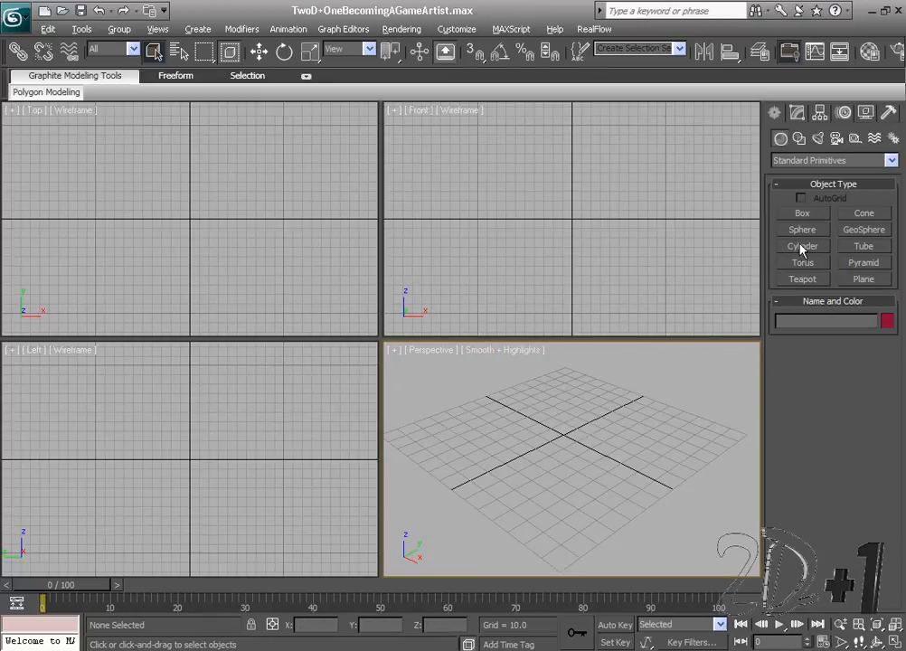
{"action": "left_click", "coordinate": [802, 246]}
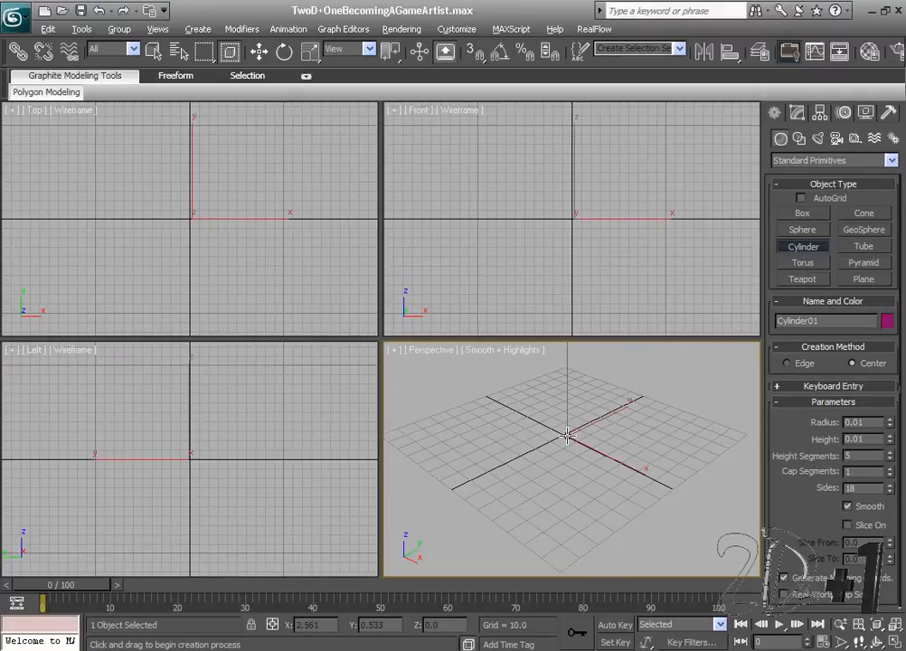
{"action": "left_click_drag", "start_coordinate": [568, 437], "coordinate": [642, 412]}
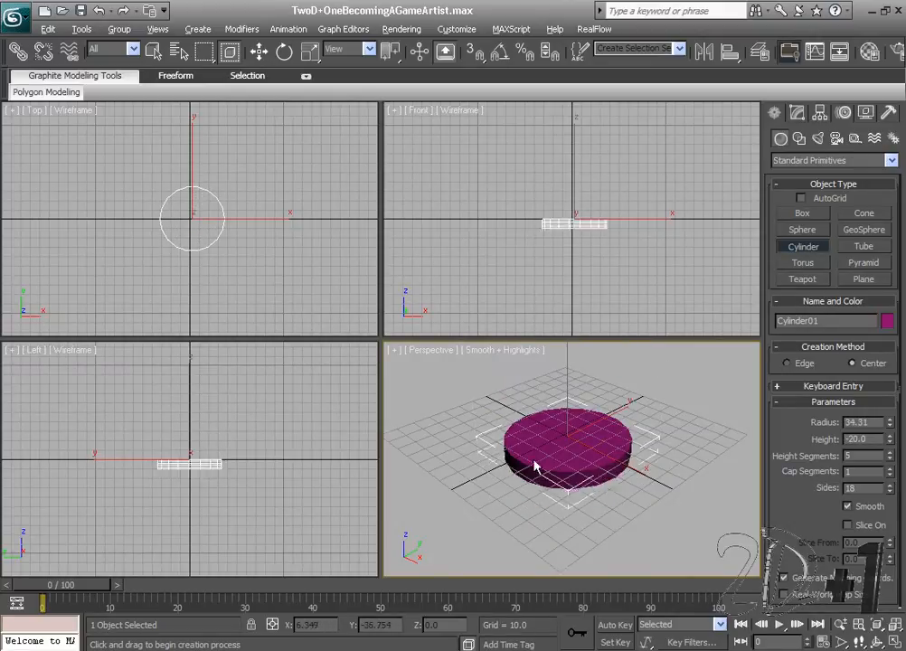
{"action": "left_click_drag", "start_coordinate": [535, 465], "coordinate": [538, 321]}
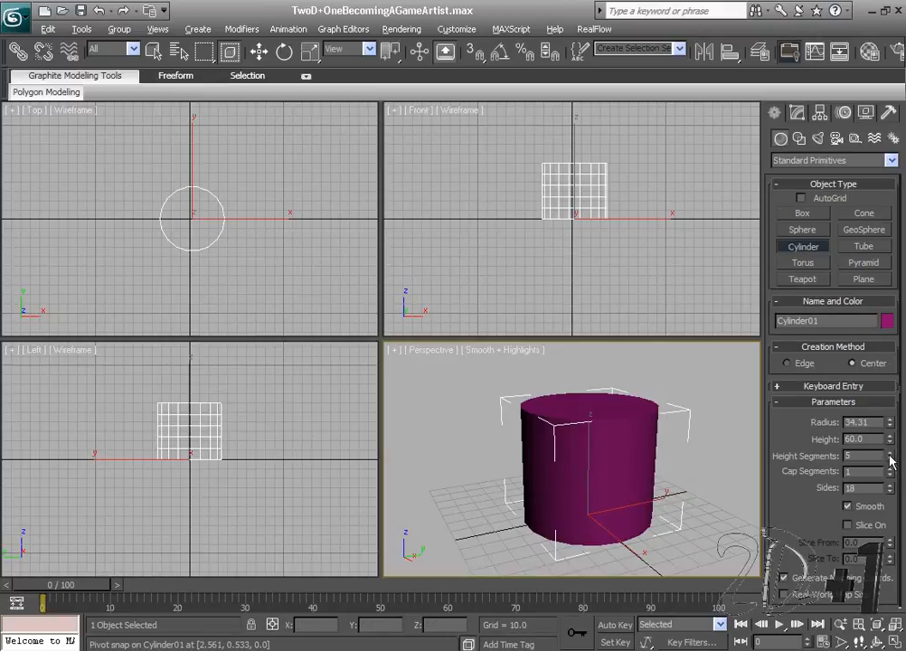
{"action": "left_click_drag", "start_coordinate": [888, 419], "coordinate": [888, 425]}
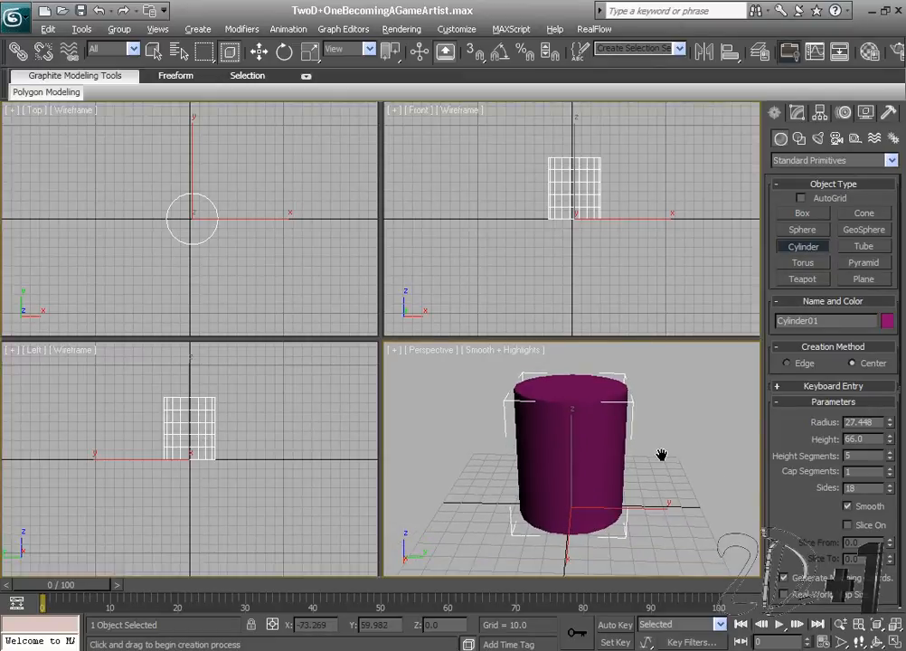
Maximize the Perspective viewport and try uniform Scale on the cylinder.
{"action": "key", "text": "alt+w"}
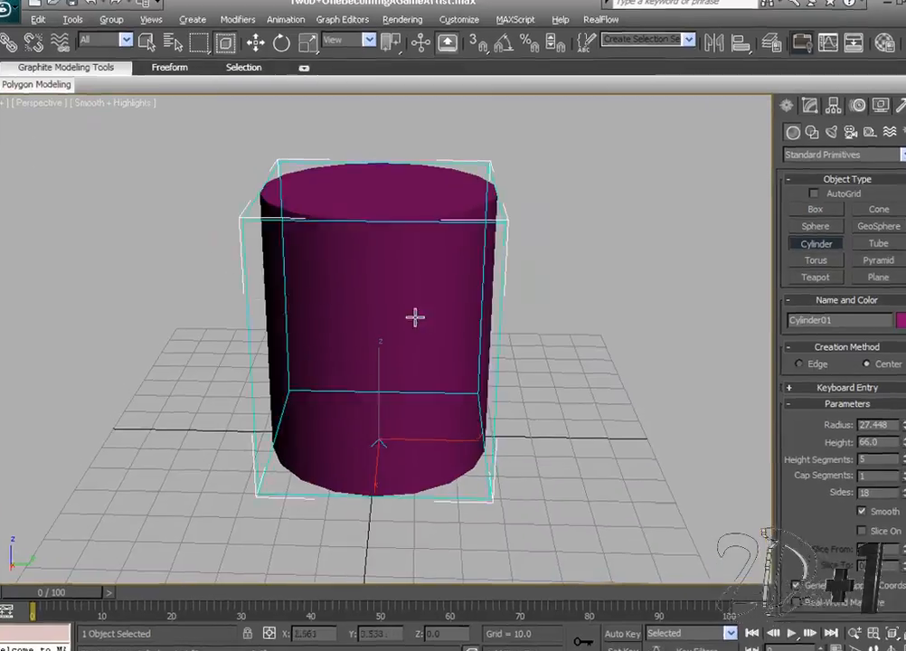
{"action": "right_click", "coordinate": [416, 316]}
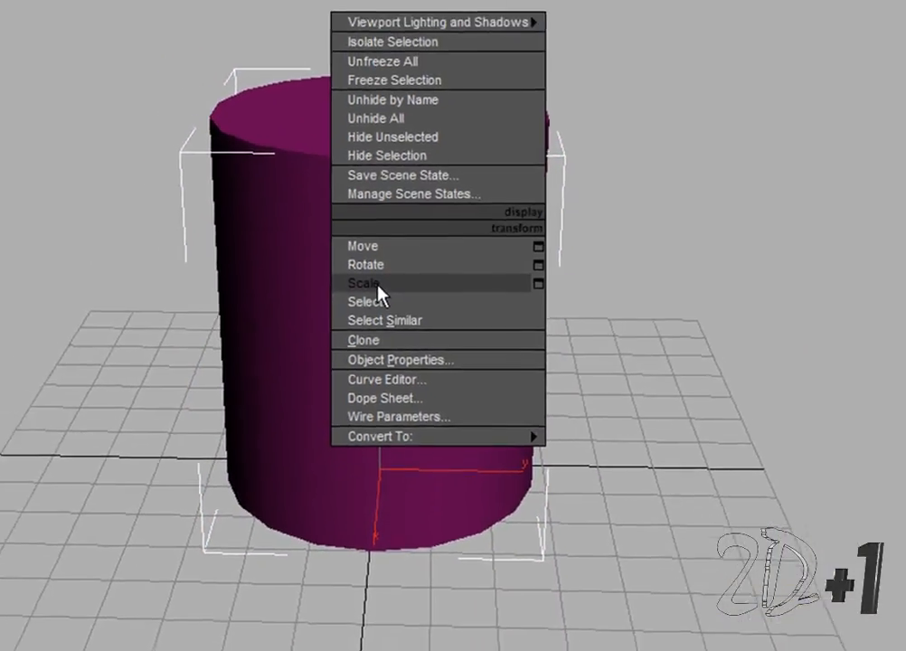
{"action": "left_click", "coordinate": [363, 283]}
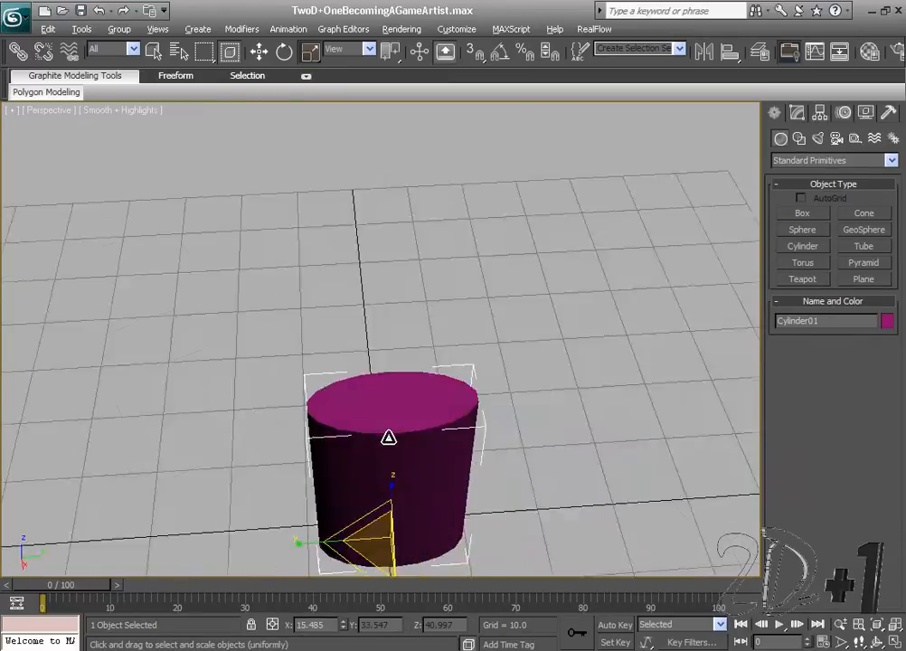
{"action": "left_click_drag", "start_coordinate": [389, 453], "coordinate": [290, 443]}
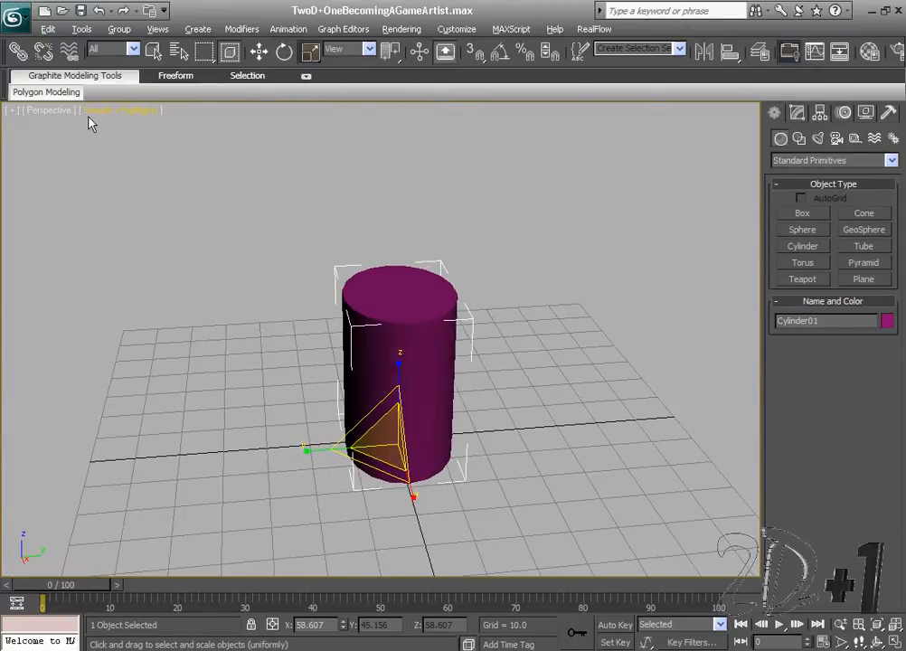
{"action": "left_click", "coordinate": [48, 29]}
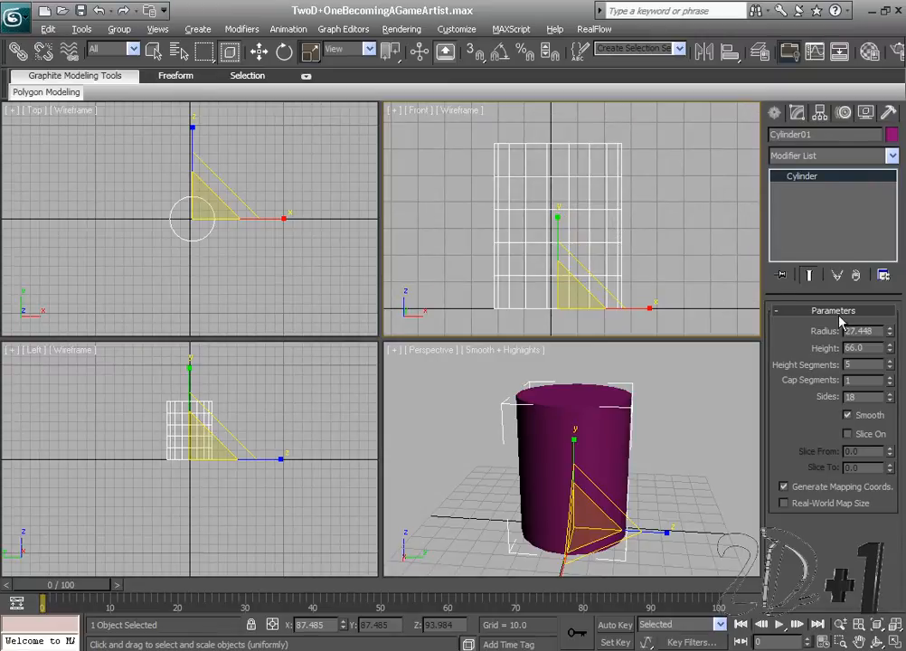
{"action": "mouse_move", "coordinate": [886, 380]}
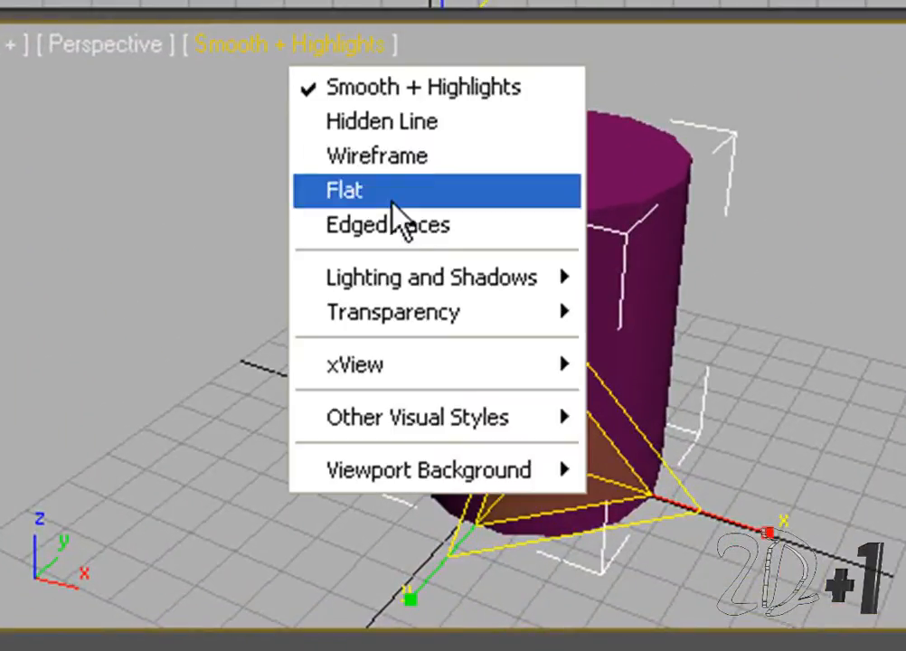
Show Edged Faces on the 14-sided cylinder and return to the four-viewport layout.
{"action": "left_click", "coordinate": [386, 225]}
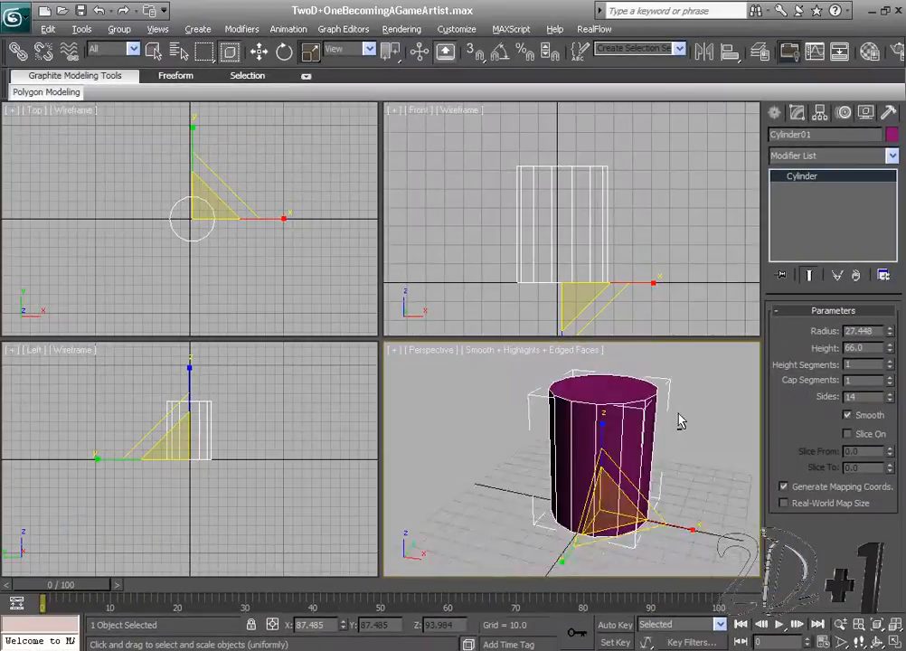
{"action": "key", "text": "alt+w"}
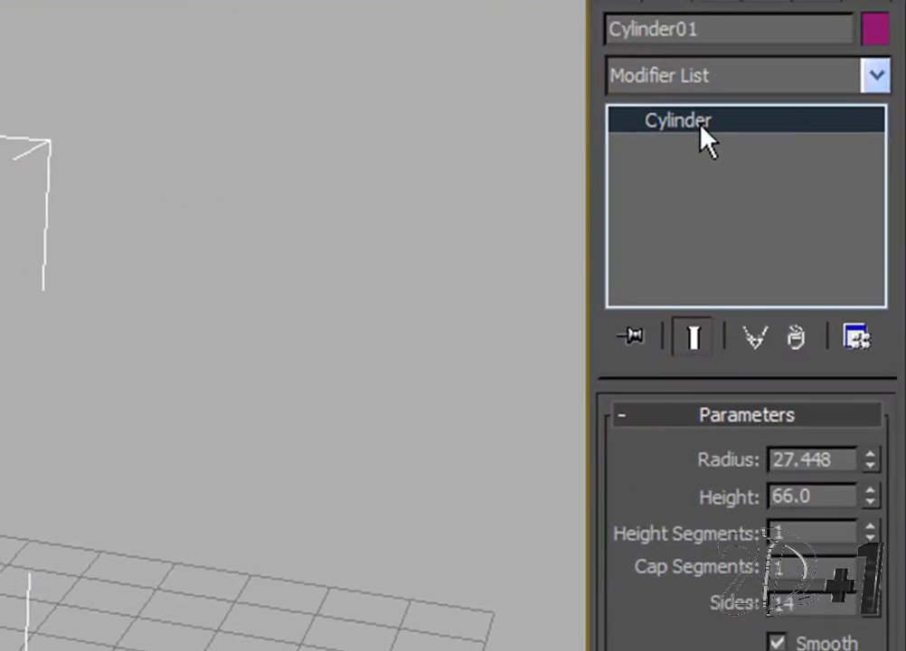
Convert to editable poly and connect the vertical edges with 2 segments, pinch 18.
{"action": "right_click", "coordinate": [677, 119]}
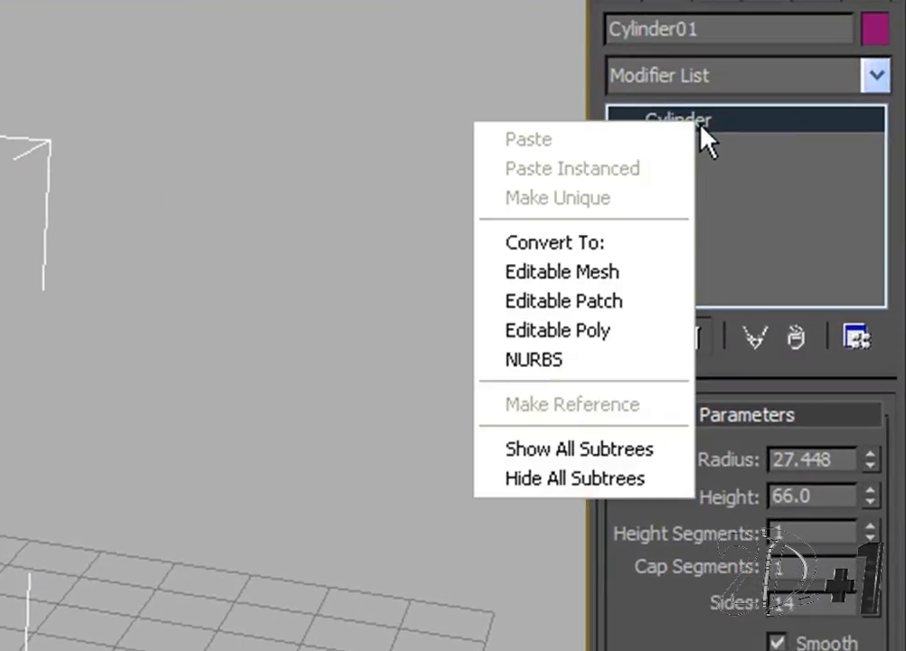
{"action": "left_click", "coordinate": [557, 330]}
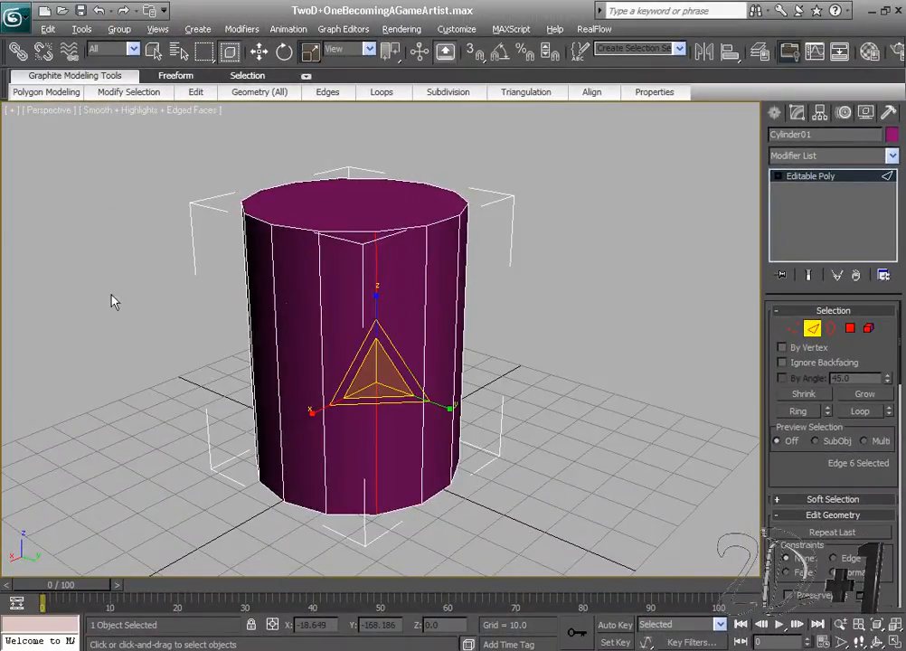
{"action": "mouse_move", "coordinate": [742, 379]}
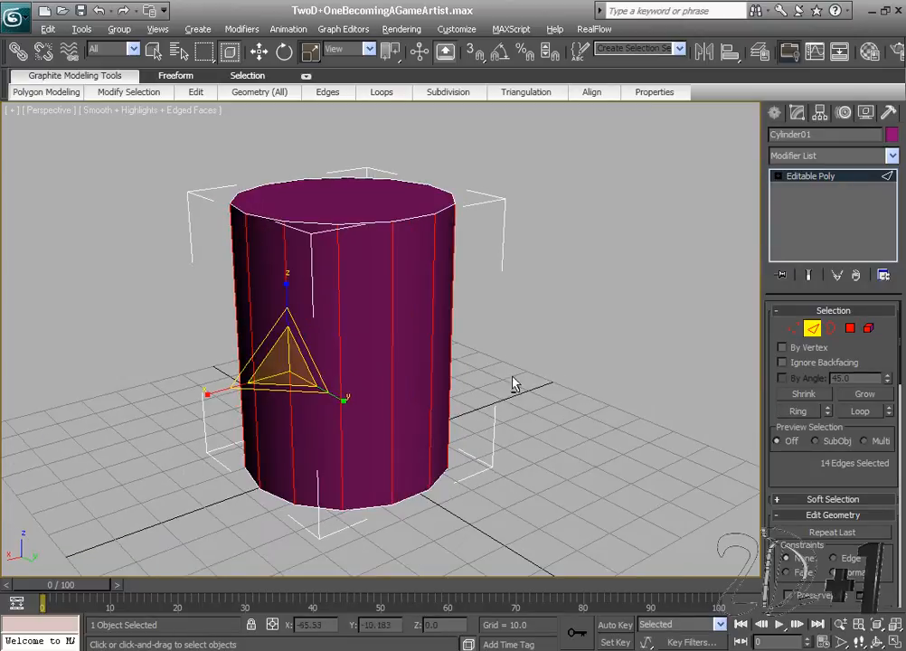
{"action": "left_click_drag", "start_coordinate": [289, 362], "coordinate": [447, 326]}
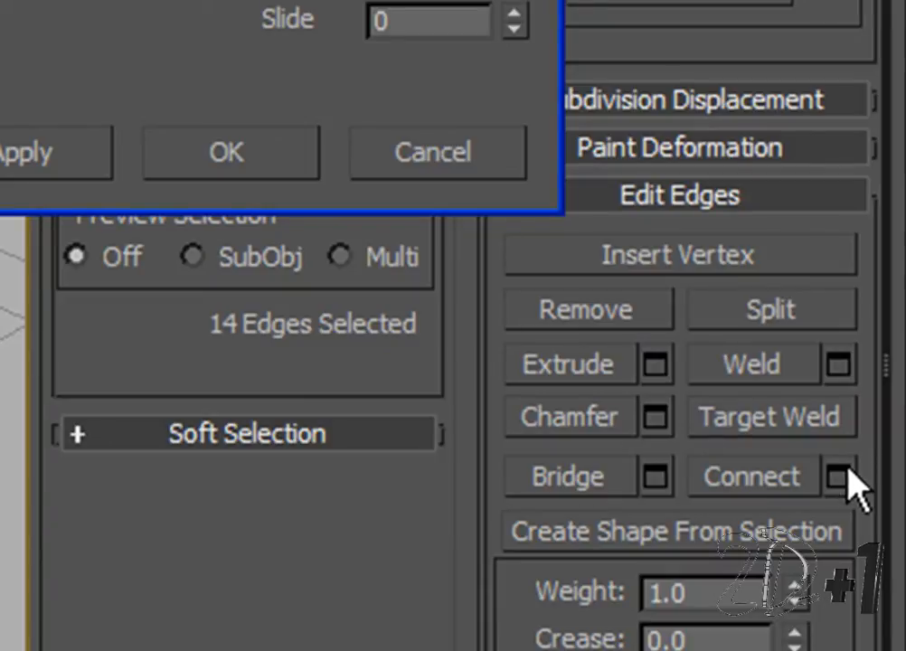
{"action": "left_click", "coordinate": [841, 476]}
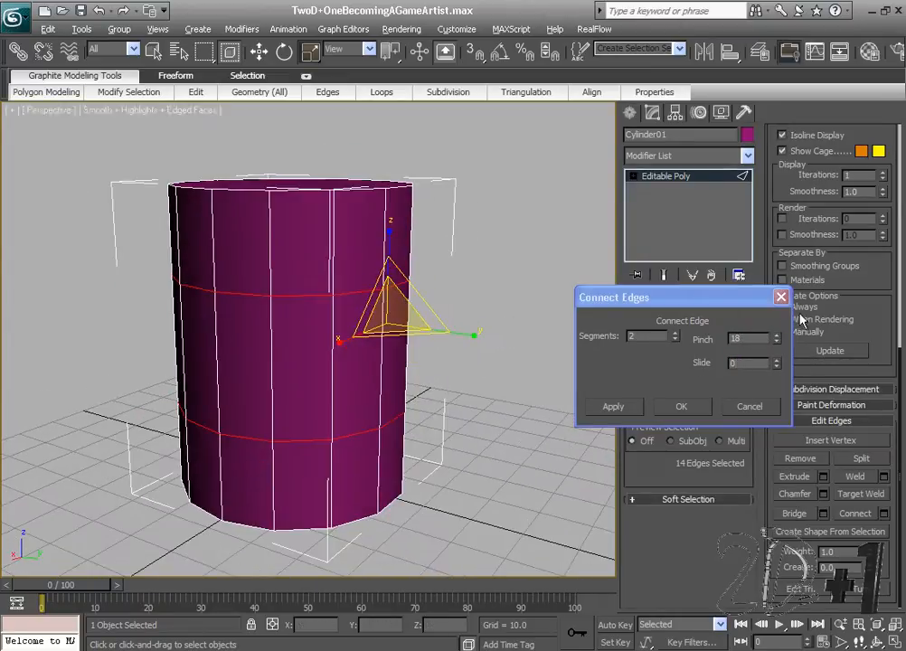
{"action": "left_click", "coordinate": [682, 406]}
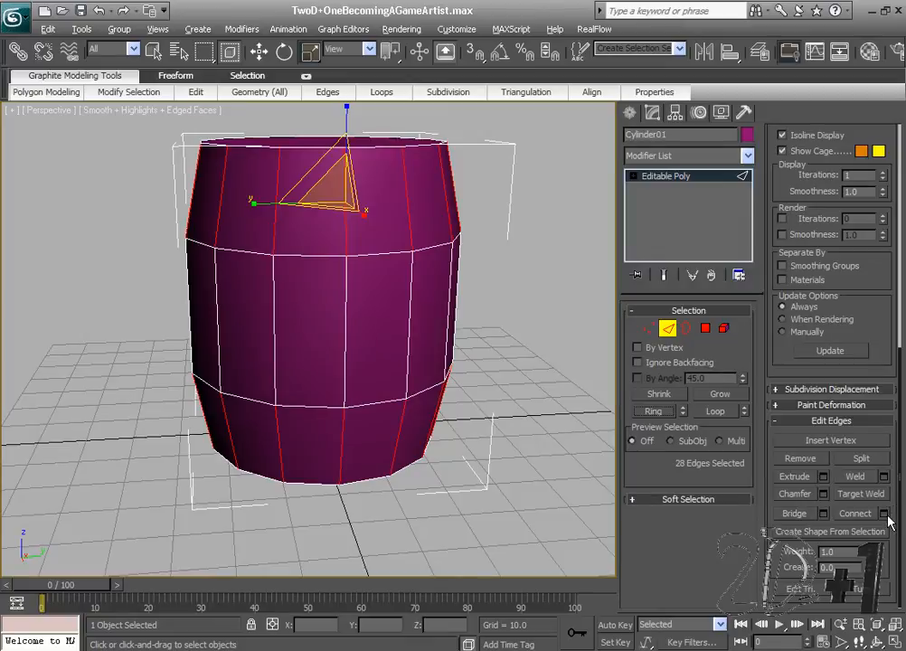
Connect the end bands' vertical edges with 2 segments and pinch -12.
{"action": "left_click", "coordinate": [883, 513]}
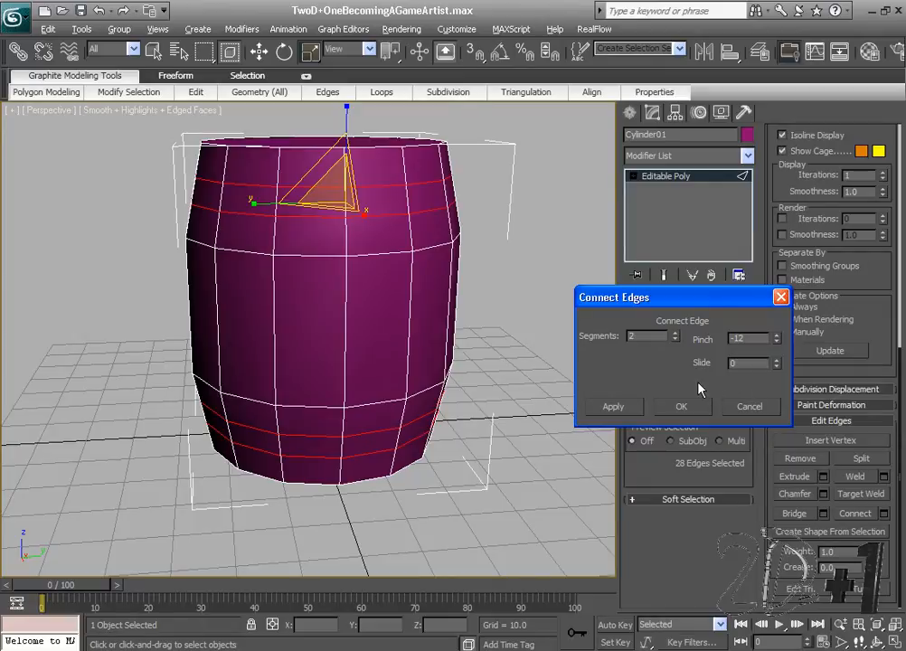
{"action": "left_click", "coordinate": [682, 405]}
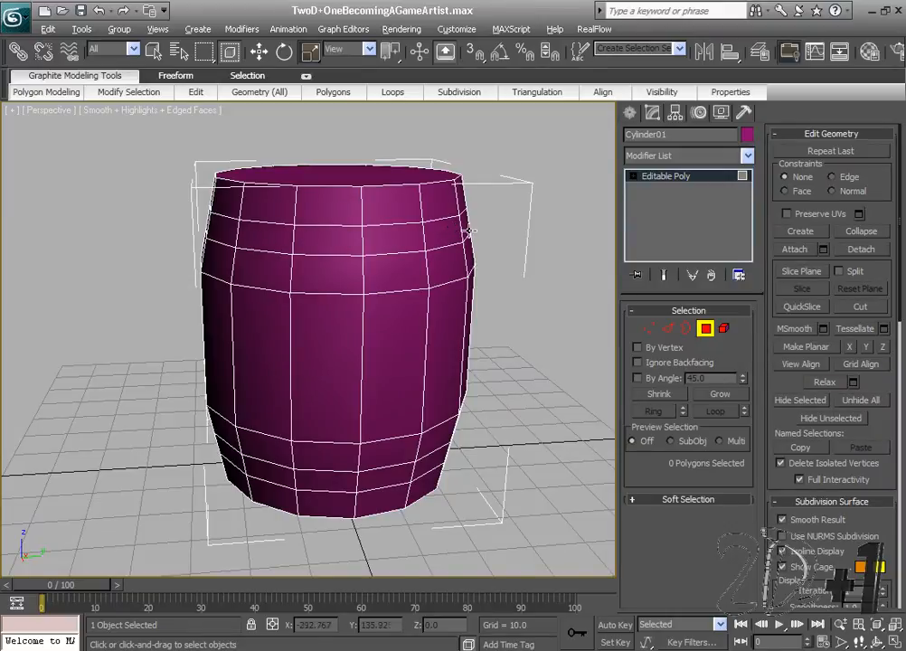
At Polygon level, marquee-select the thin row of faces near the top.
{"action": "left_click", "coordinate": [407, 221]}
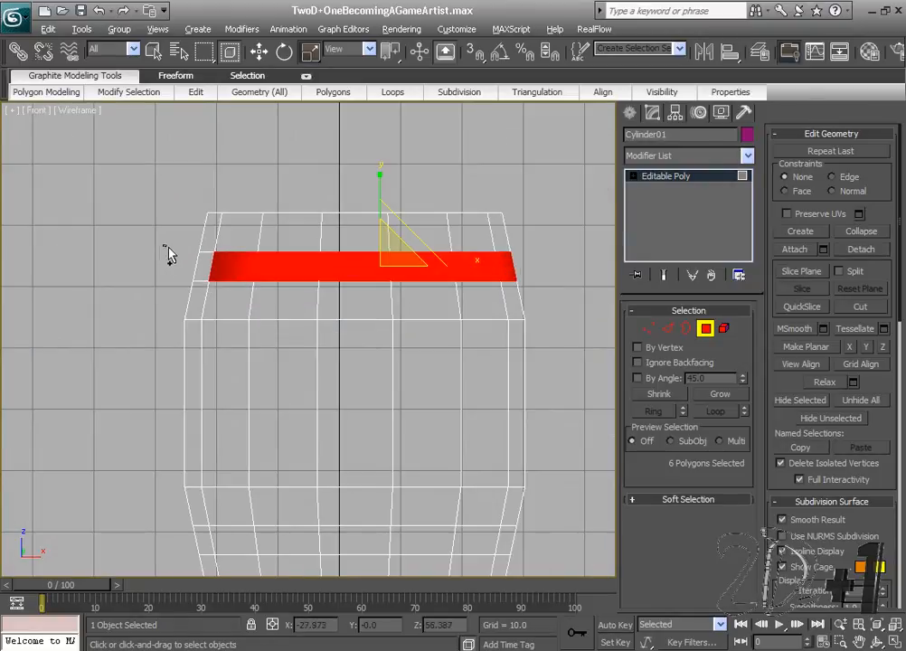
{"action": "left_click_drag", "start_coordinate": [167, 240], "coordinate": [579, 294]}
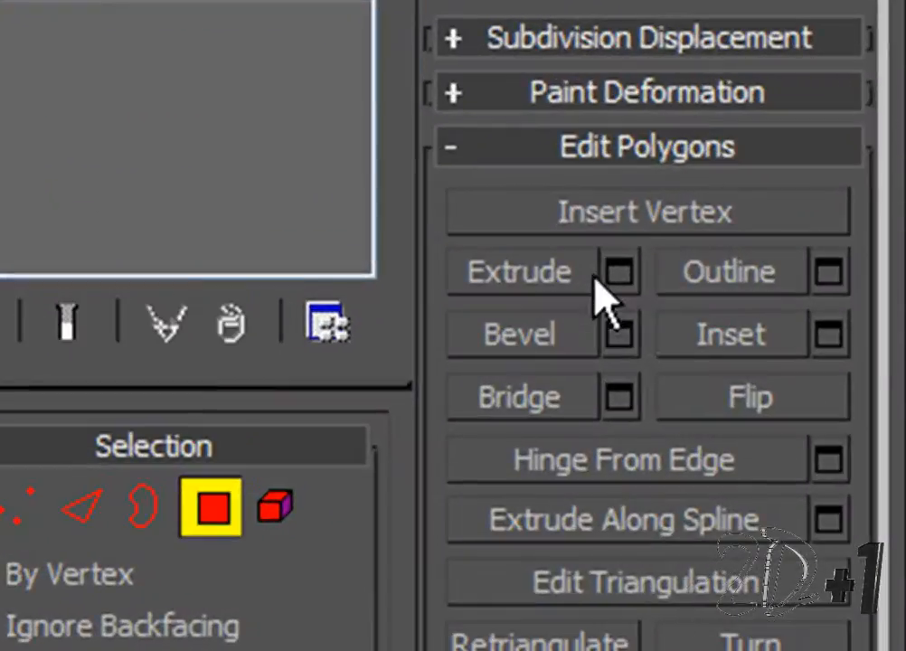
{"action": "mouse_move", "coordinate": [651, 289]}
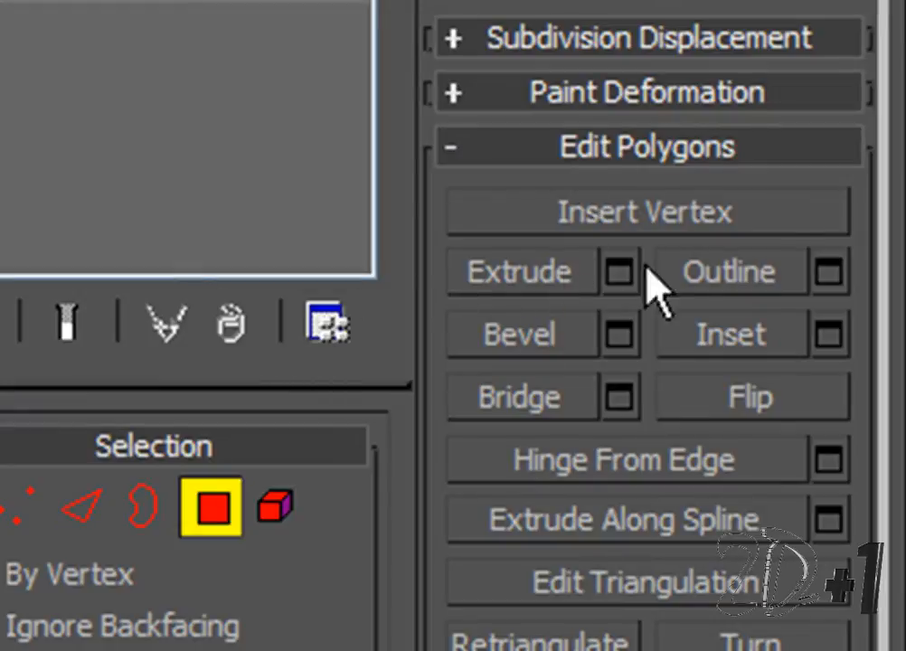
Extrude the band faces along Local Normal by about 1.7 units.
{"action": "left_click", "coordinate": [621, 272]}
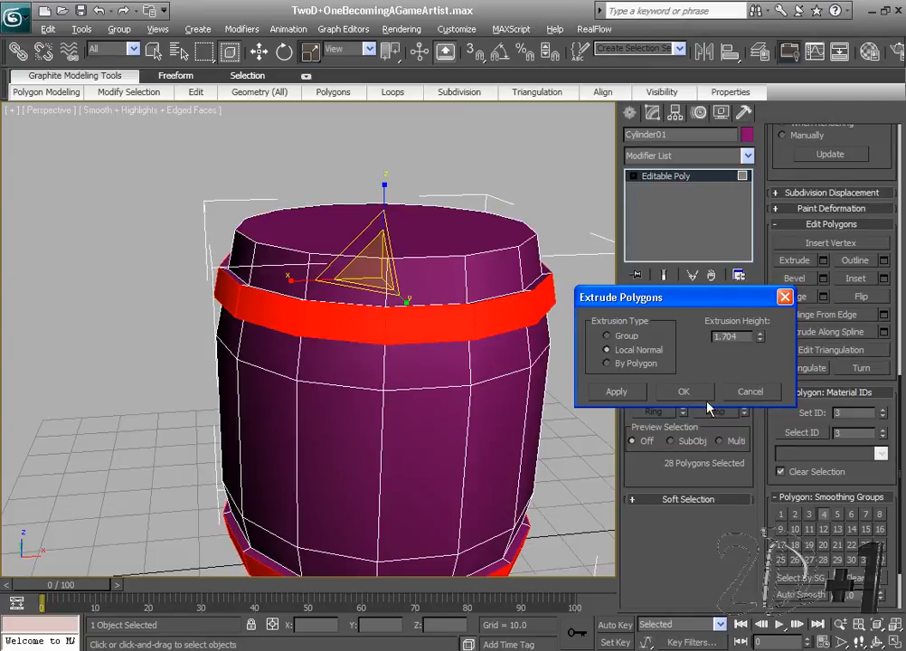
{"action": "left_click", "coordinate": [684, 391]}
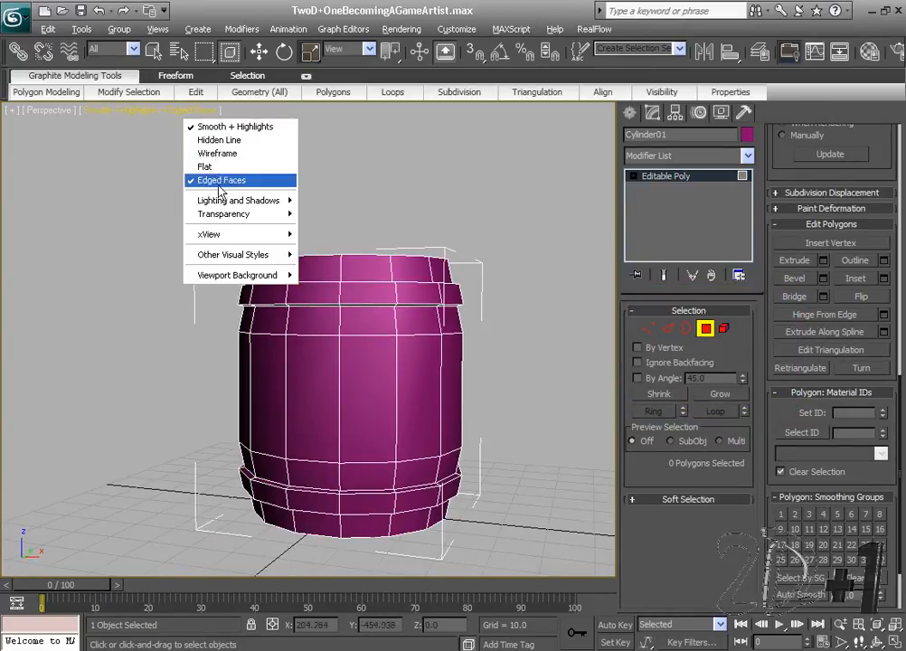
Connect the middle vertical edges with 3 segments and pinch -12.
{"action": "left_click", "coordinate": [221, 180]}
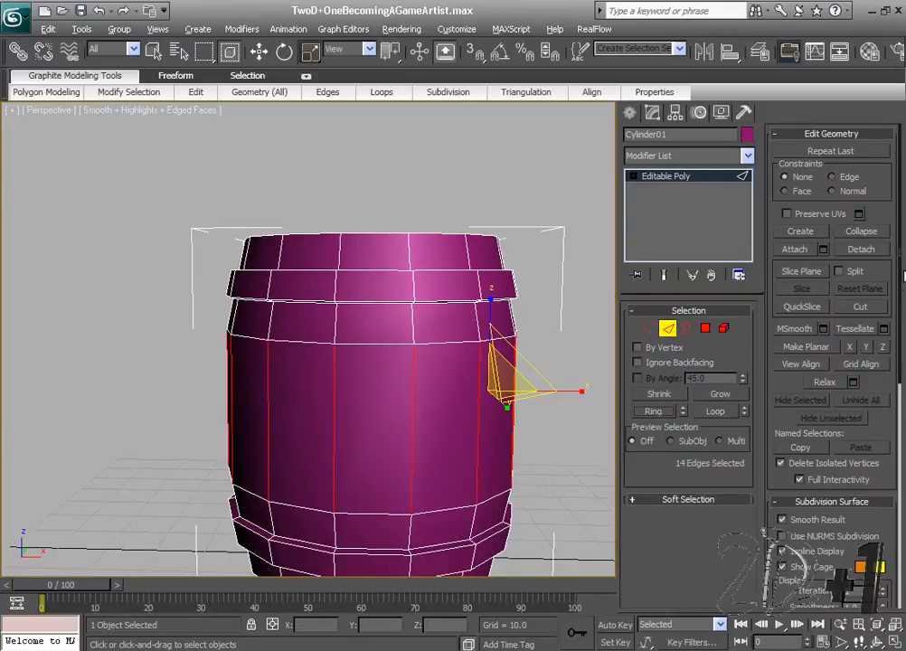
{"action": "left_click", "coordinate": [884, 514]}
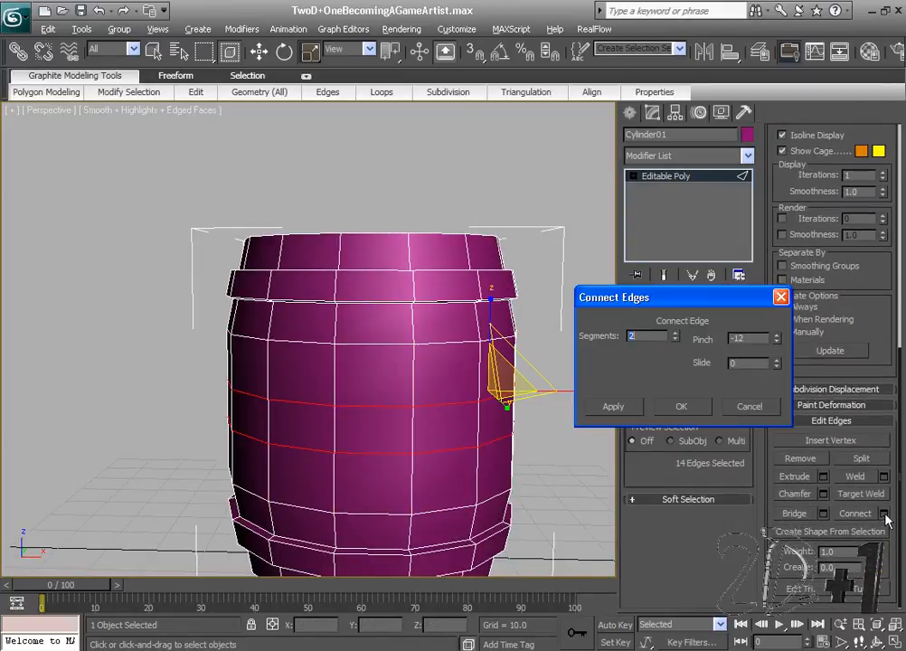
{"action": "left_click", "coordinate": [673, 335]}
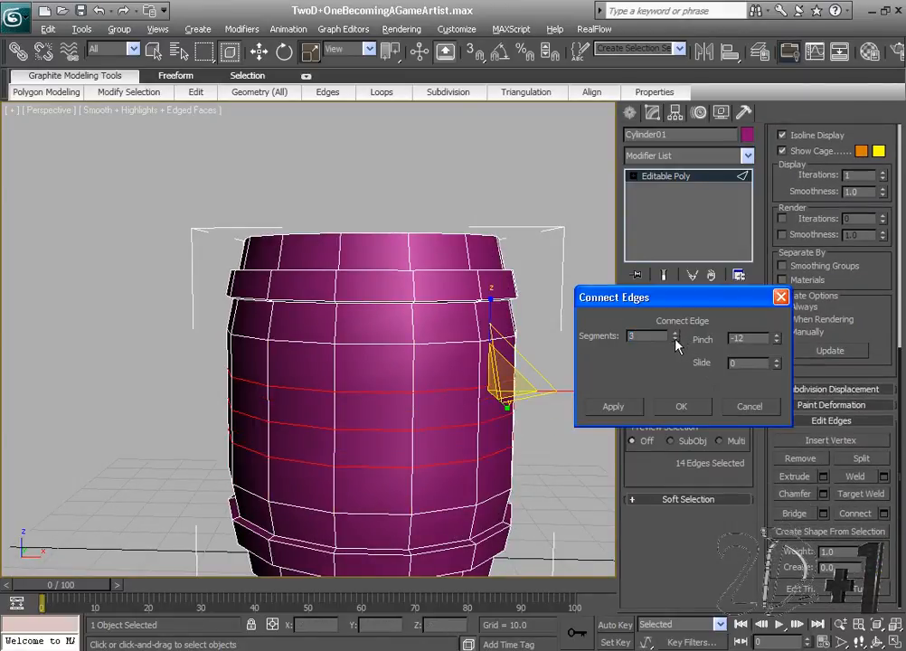
{"action": "left_click", "coordinate": [682, 406]}
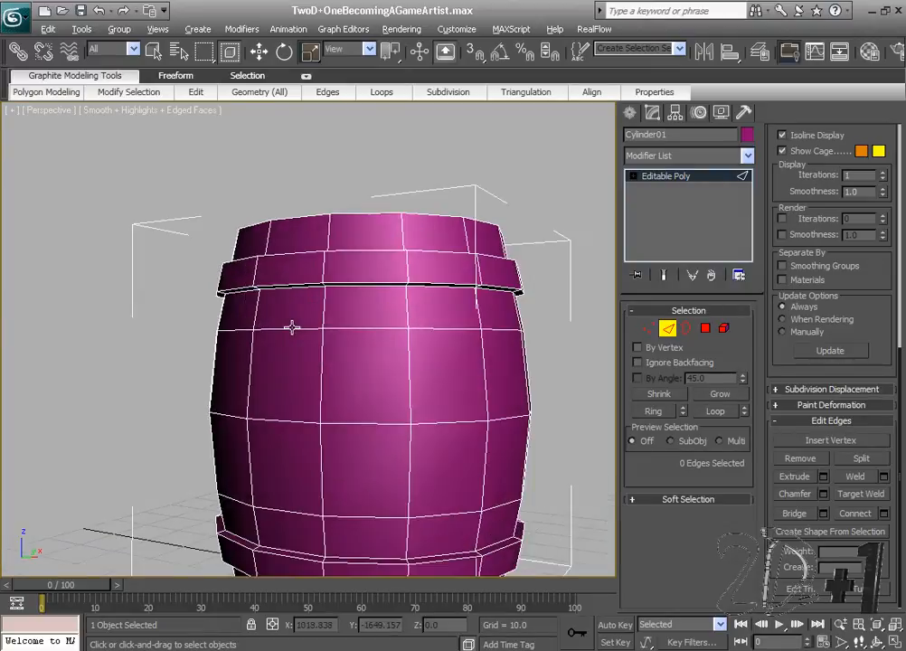
{"action": "mouse_move", "coordinate": [315, 378]}
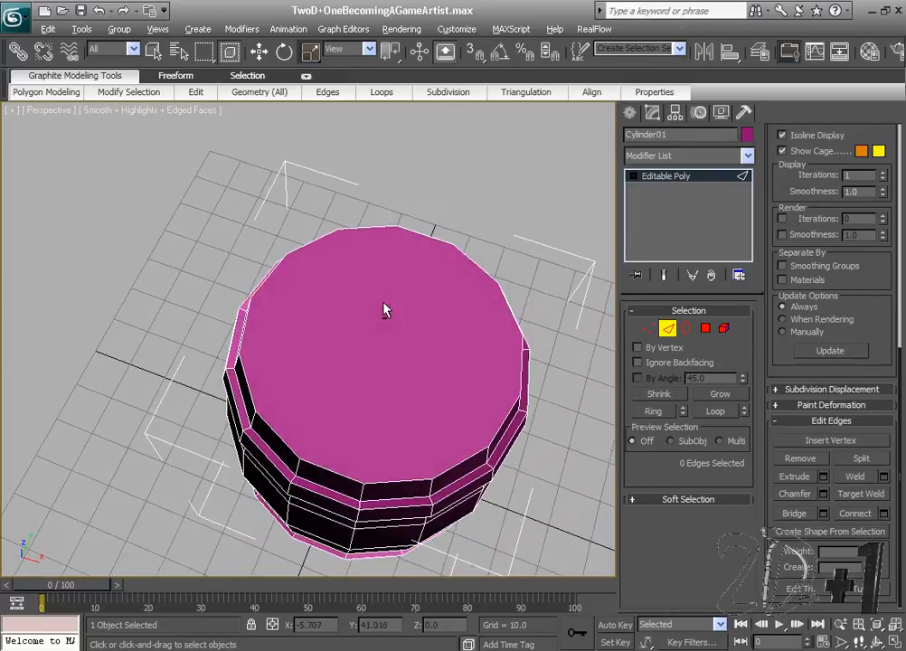
Orbit the view to look down onto the barrel's top cap.
{"action": "left_click_drag", "start_coordinate": [385, 309], "coordinate": [284, 455]}
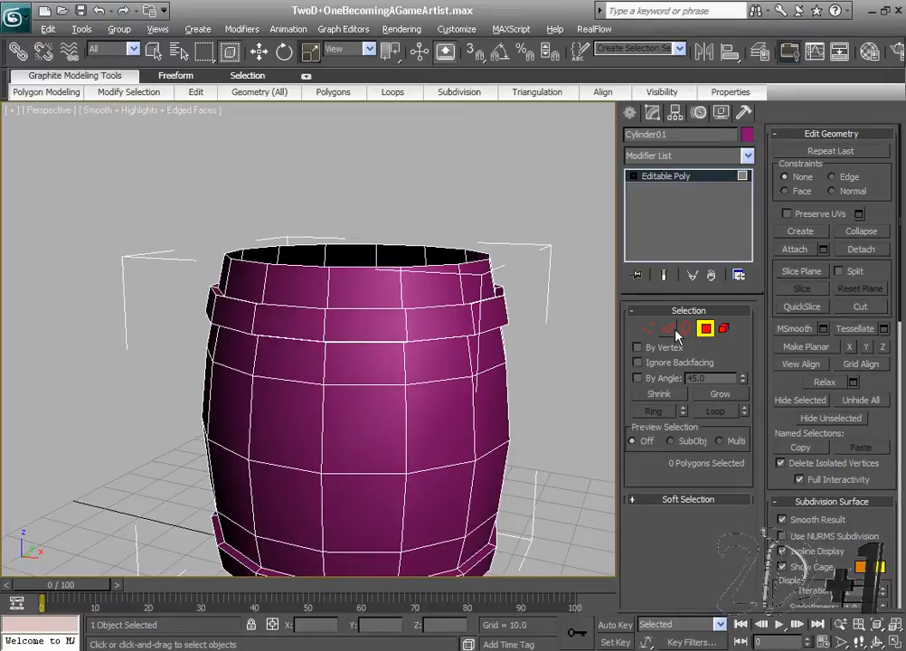
Work on the open end borders at Border level, then return to Polygon editing.
{"action": "left_click", "coordinate": [668, 327]}
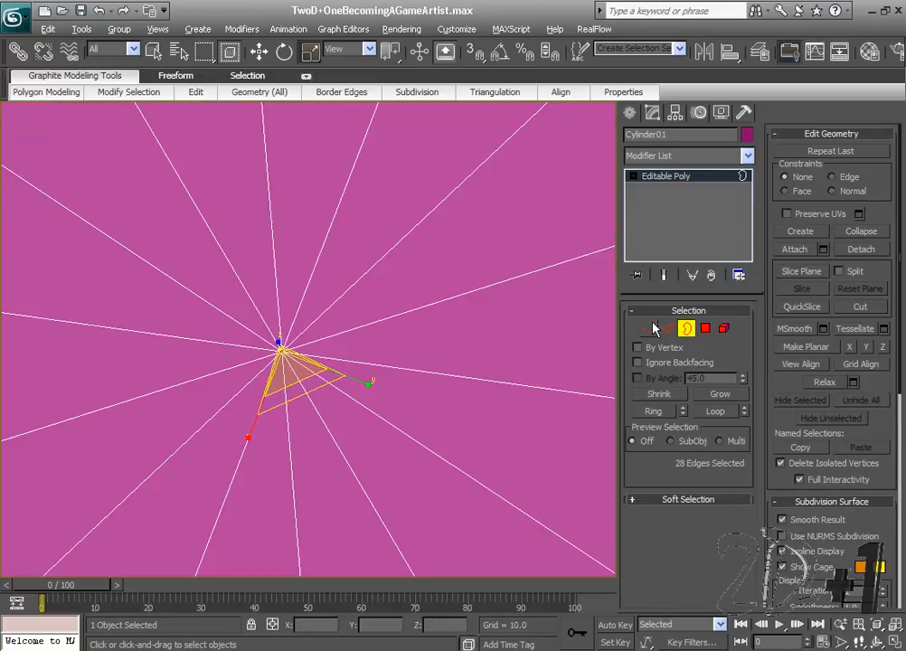
{"action": "left_click", "coordinate": [649, 328]}
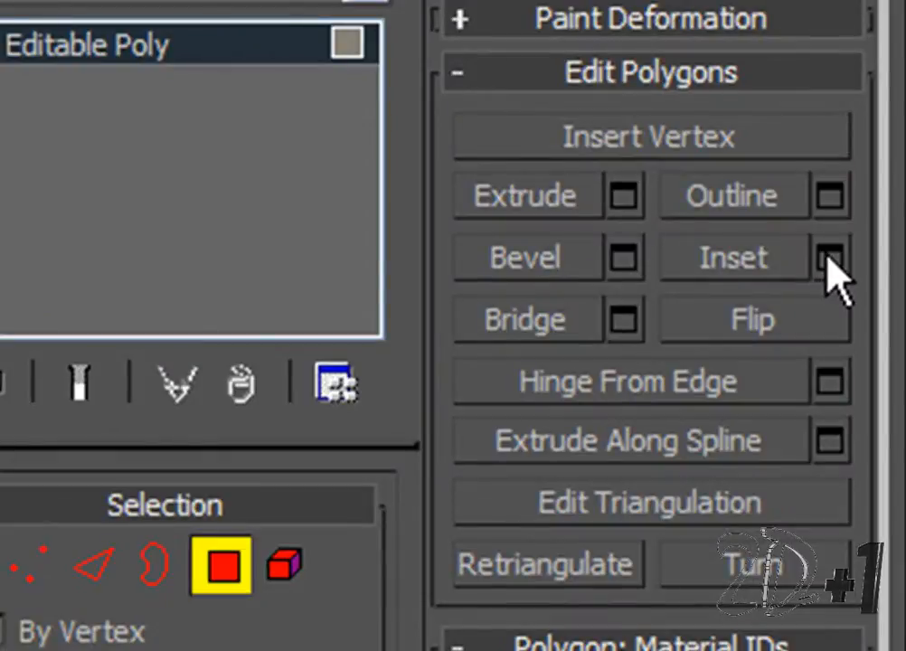
Inset both cap polygons by 2.44 as a group, then extrude them -2.98 inward.
{"action": "left_click", "coordinate": [829, 256]}
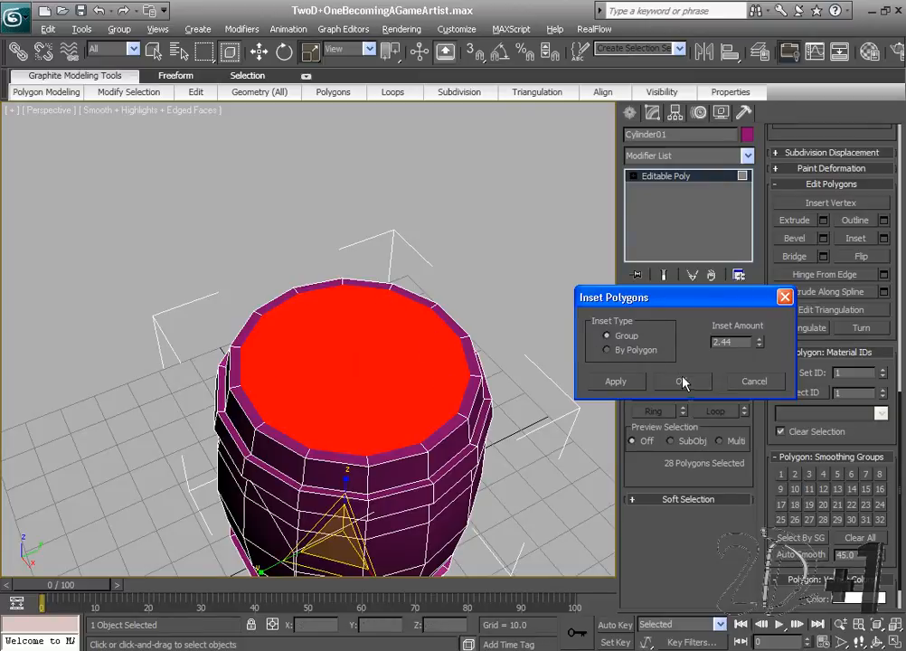
{"action": "left_click", "coordinate": [684, 381]}
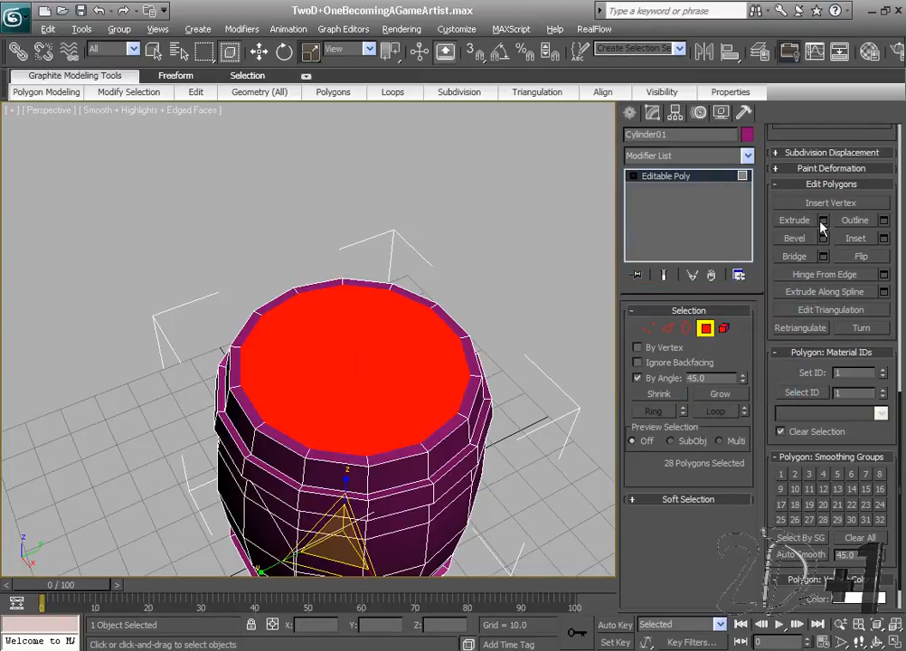
{"action": "left_click", "coordinate": [822, 219]}
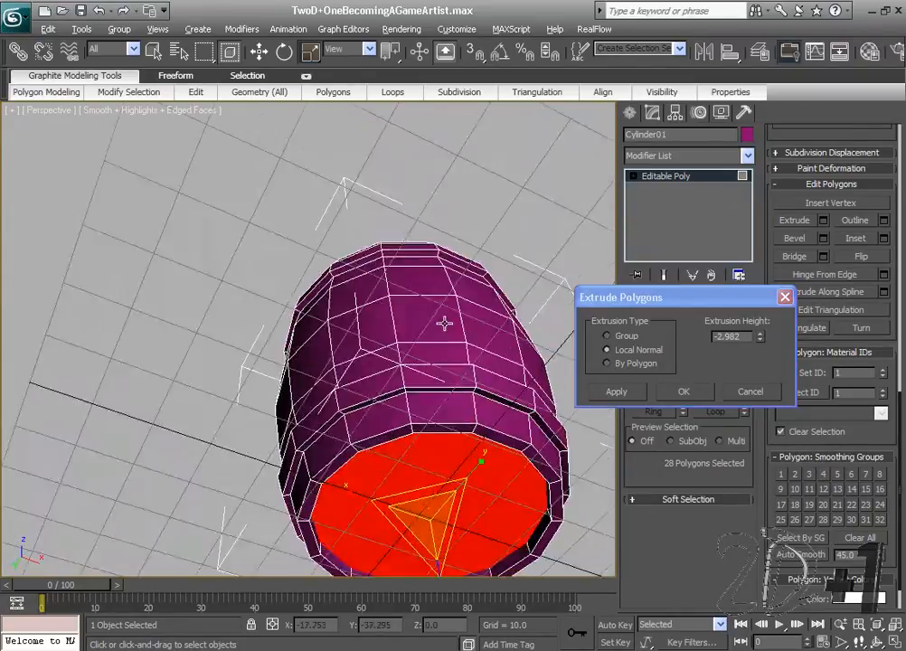
{"action": "left_click", "coordinate": [683, 391]}
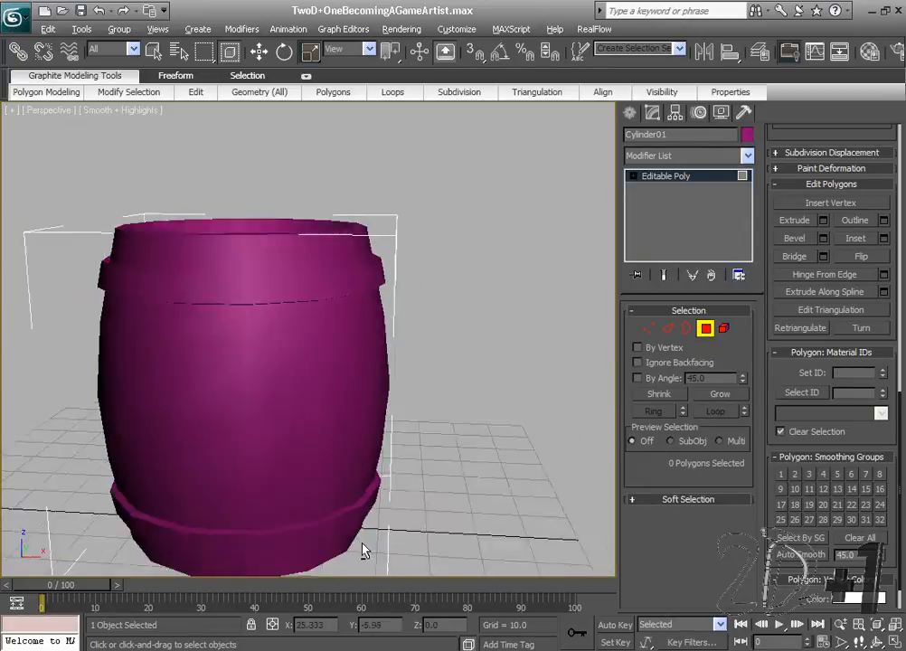
Pull the view back to frame the whole finished barrel with its recessed lid.
{"action": "left_click_drag", "start_coordinate": [362, 550], "coordinate": [507, 515]}
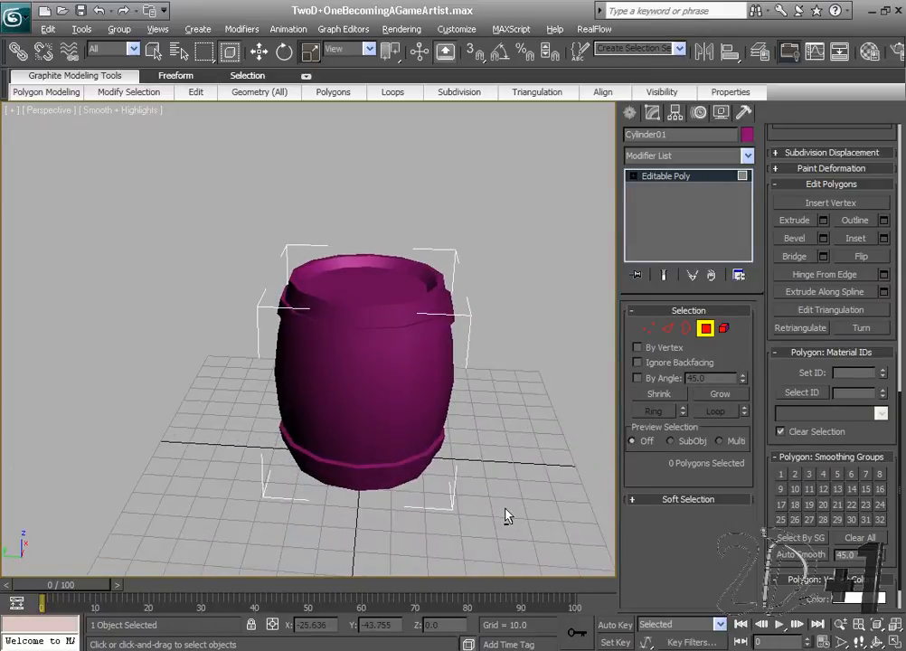